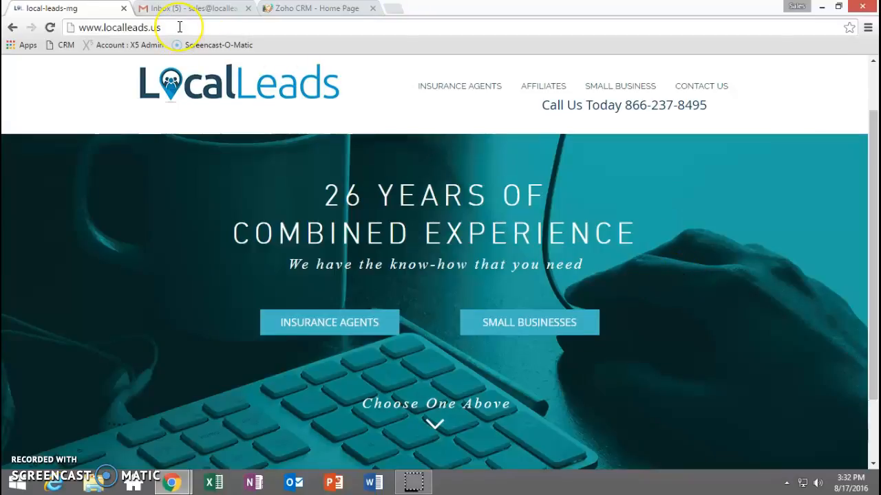
pyautogui.moveTo(702, 85)
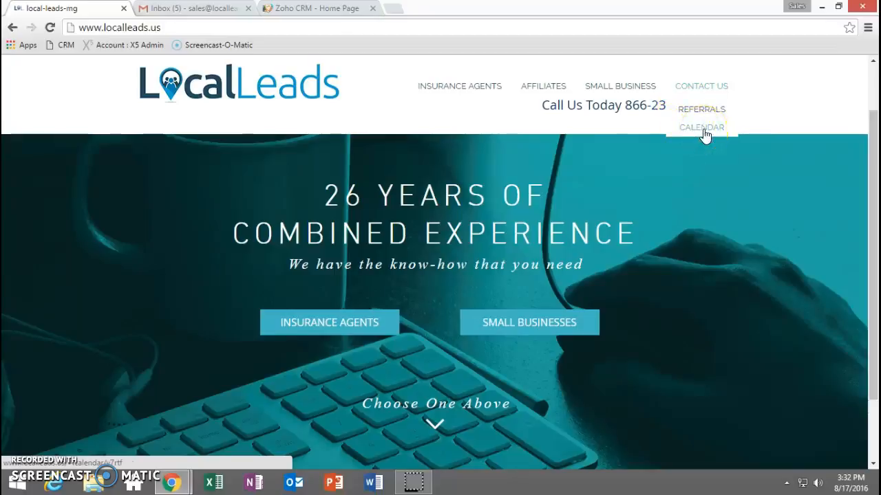
# Step: Go to the Calendar booking page via the Contact Us menu
pyautogui.click(702, 127)
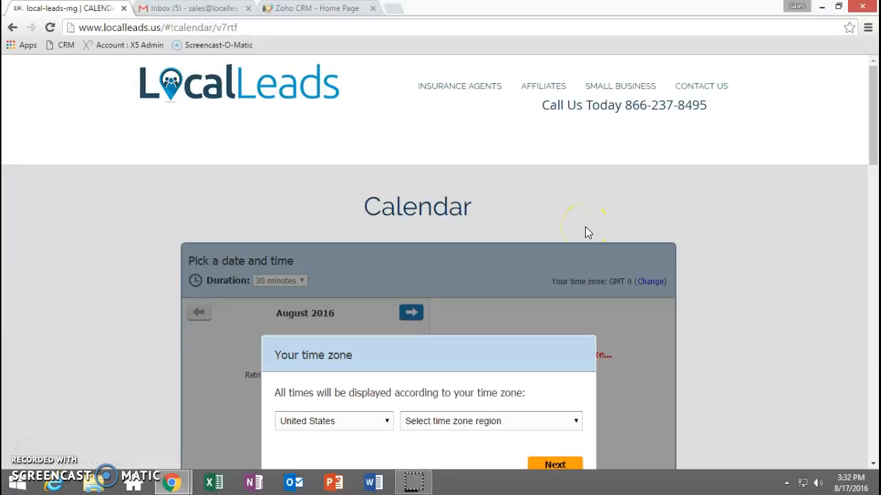
# Step: Expand the time zone region list with United States as the country
pyautogui.scroll(-3)
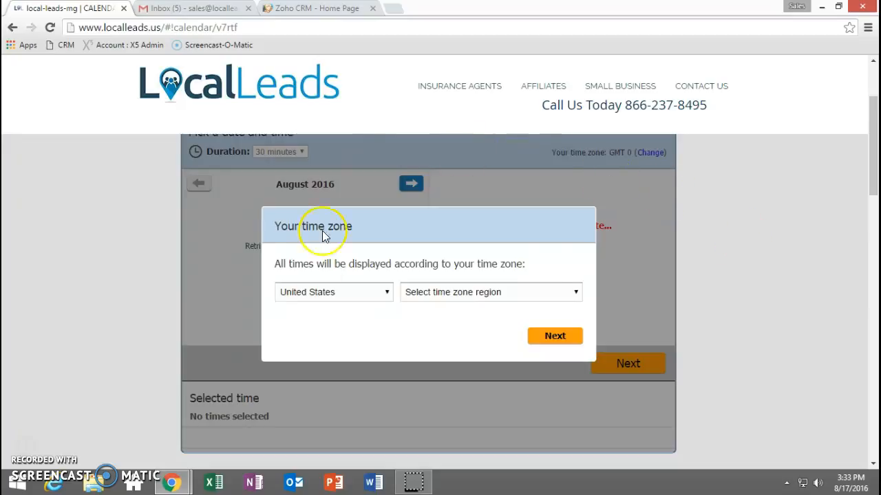
pyautogui.moveTo(388, 215)
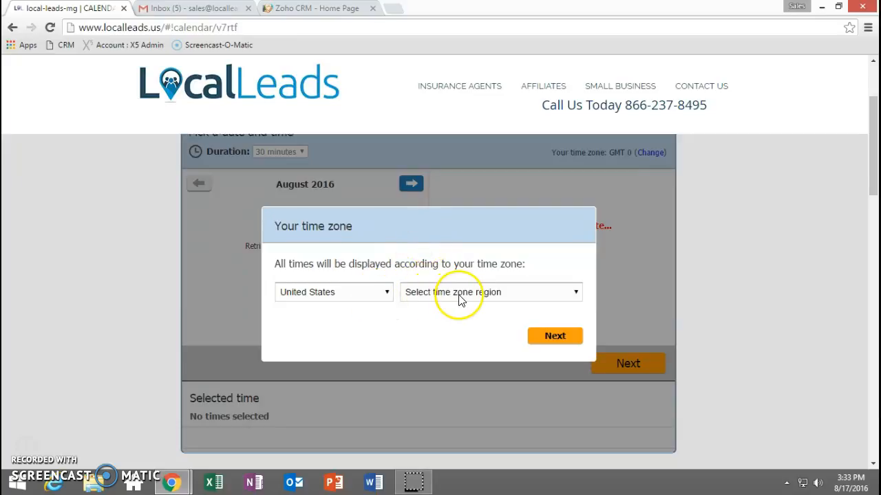
pyautogui.click(490, 292)
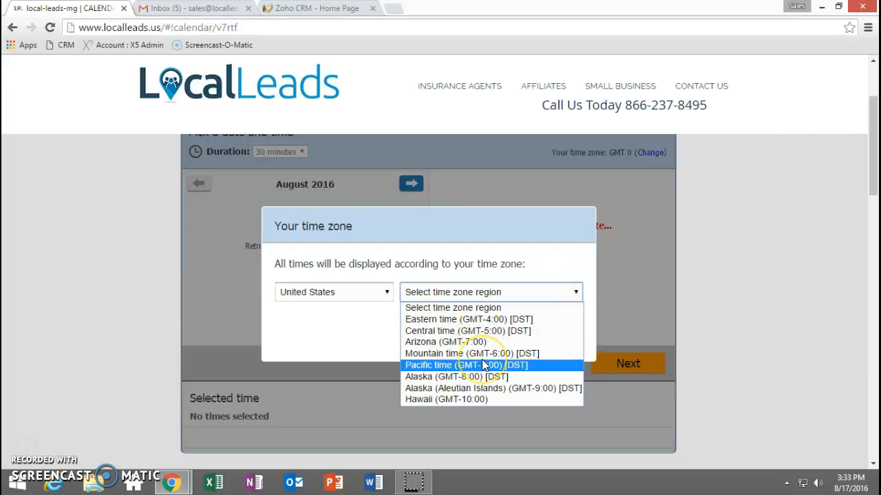
# Step: Choose Pacific time (GMT-7:00) and a 30-minute duration, reaching the August 2016 date picker
pyautogui.click(465, 366)
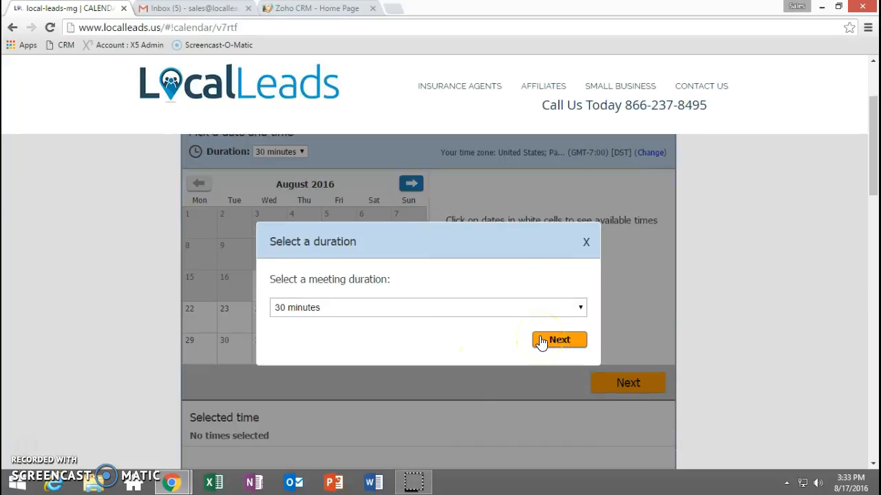
pyautogui.click(426, 308)
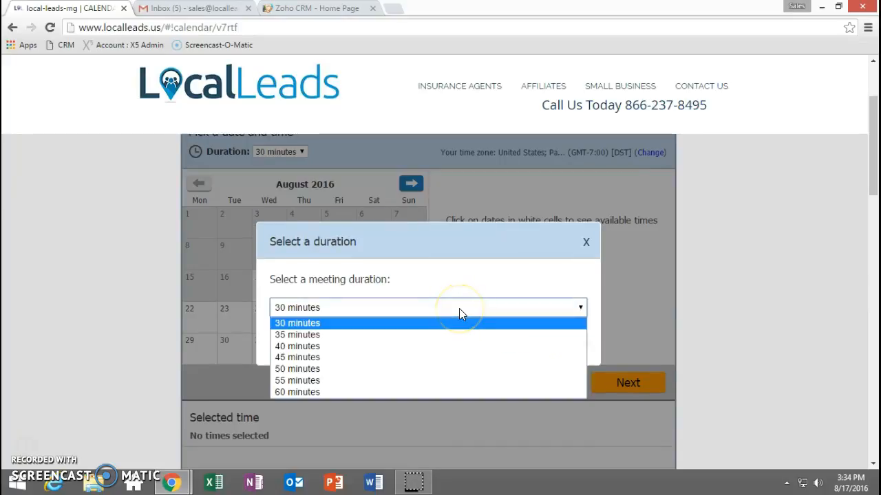
pyautogui.click(297, 323)
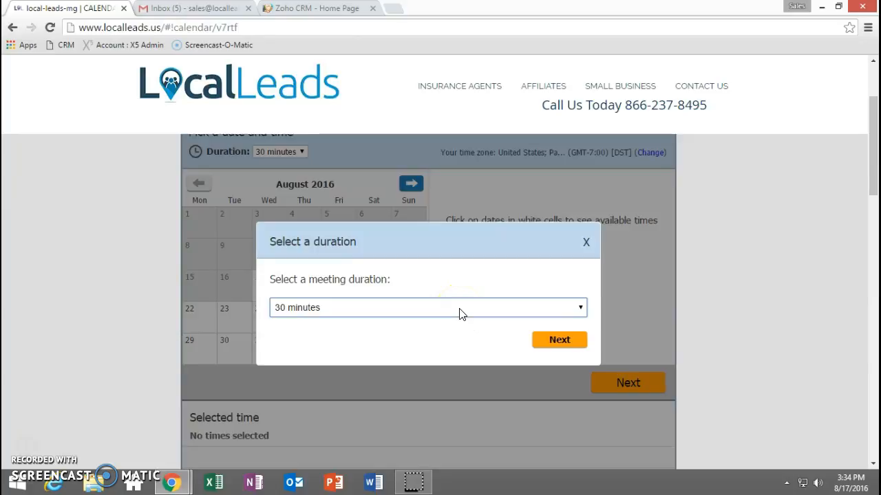
pyautogui.click(426, 309)
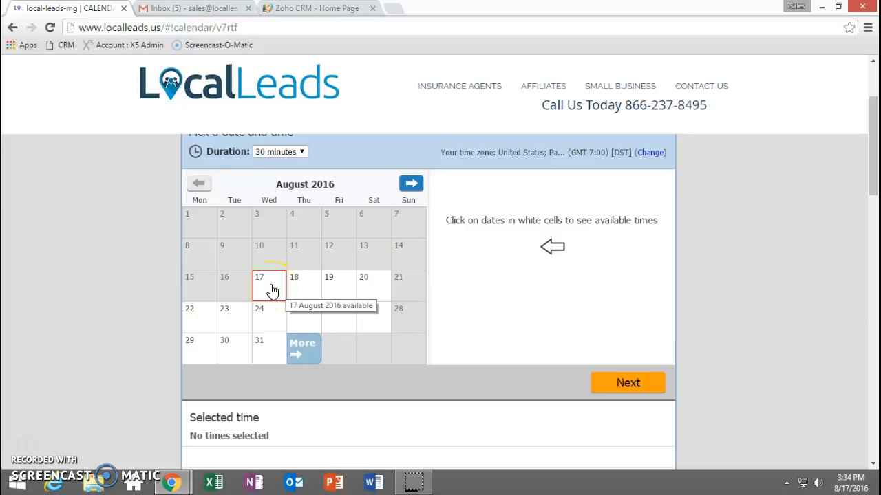
# Step: Book Wednesday, Aug 17 at 5:00 PM and continue to the information form
pyautogui.click(268, 282)
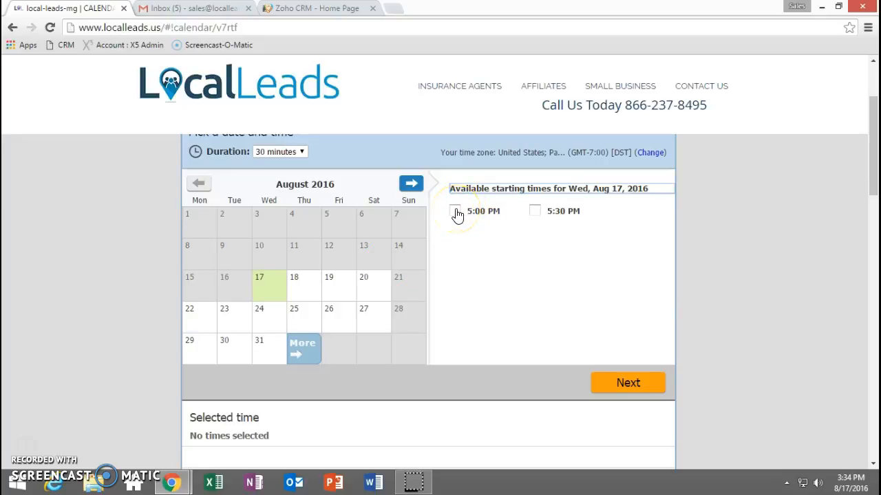
pyautogui.moveTo(534, 267)
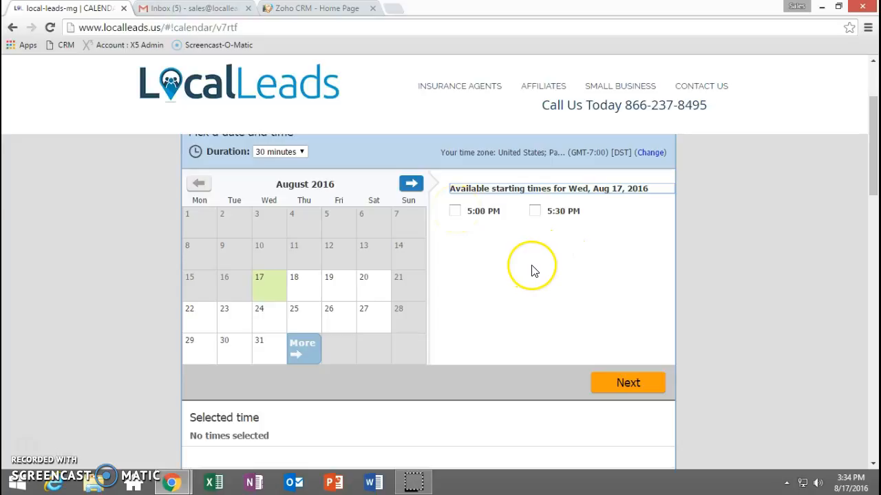
pyautogui.moveTo(598, 325)
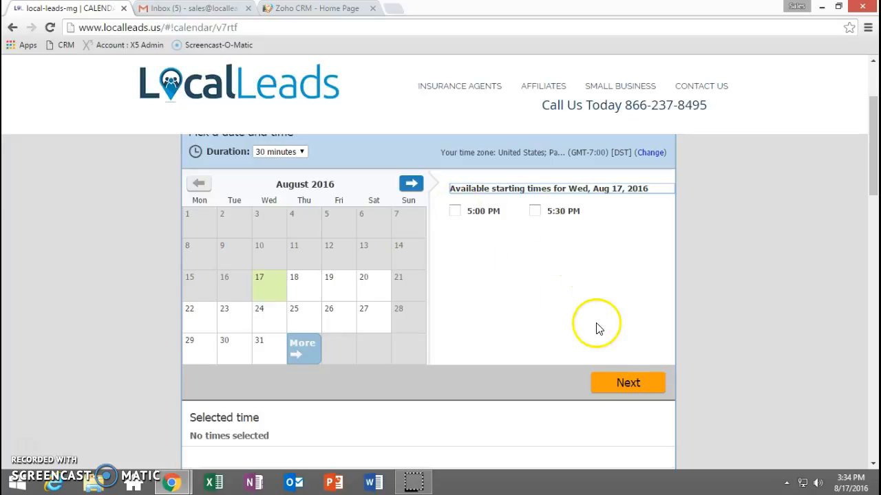
pyautogui.click(454, 211)
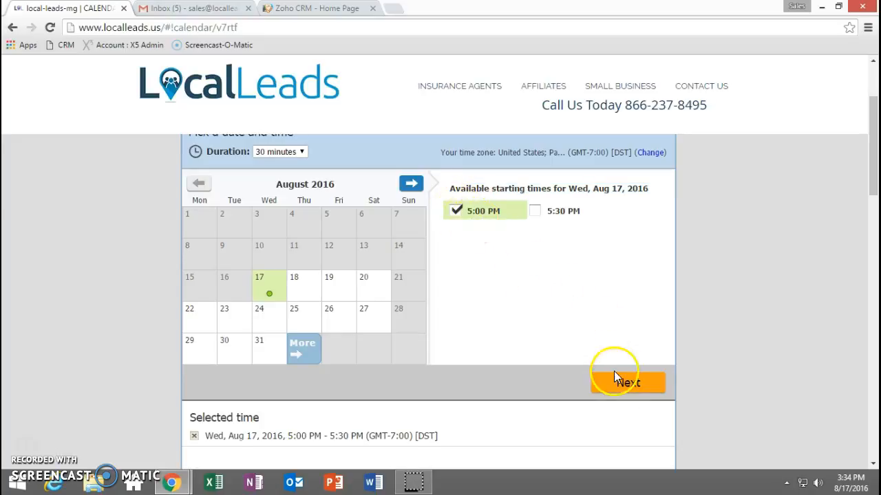
pyautogui.click(628, 382)
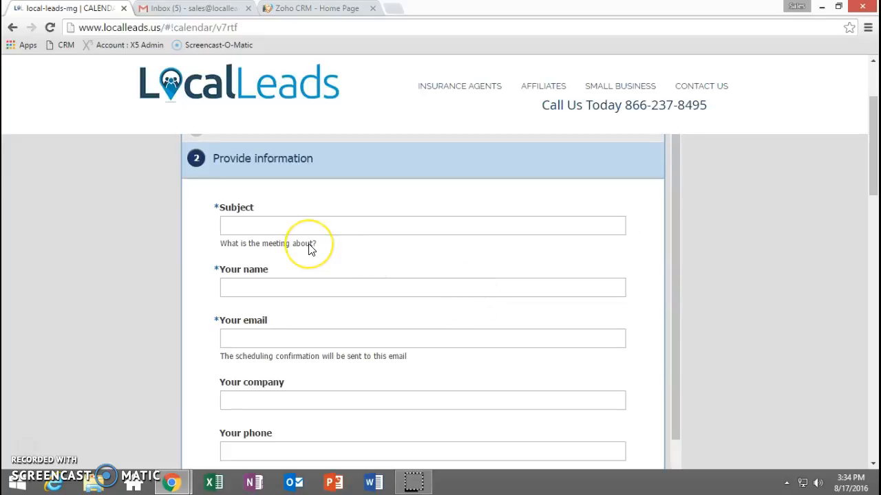
# Step: Scroll to view the Appointment Form fields below the booking details
pyautogui.scroll(-3)
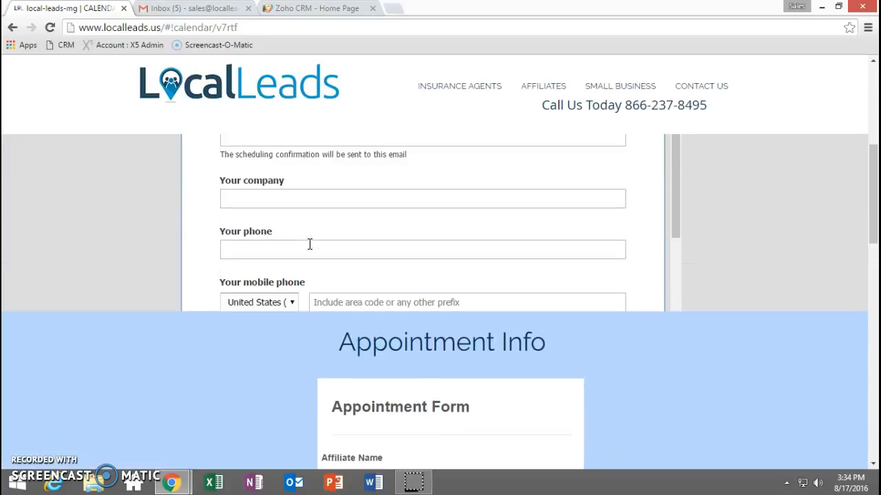
pyautogui.scroll(3)
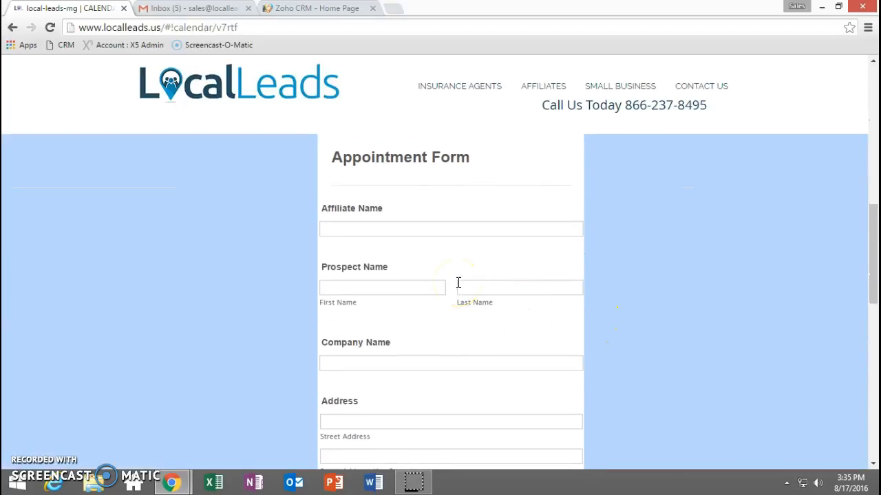
pyautogui.scroll(-3)
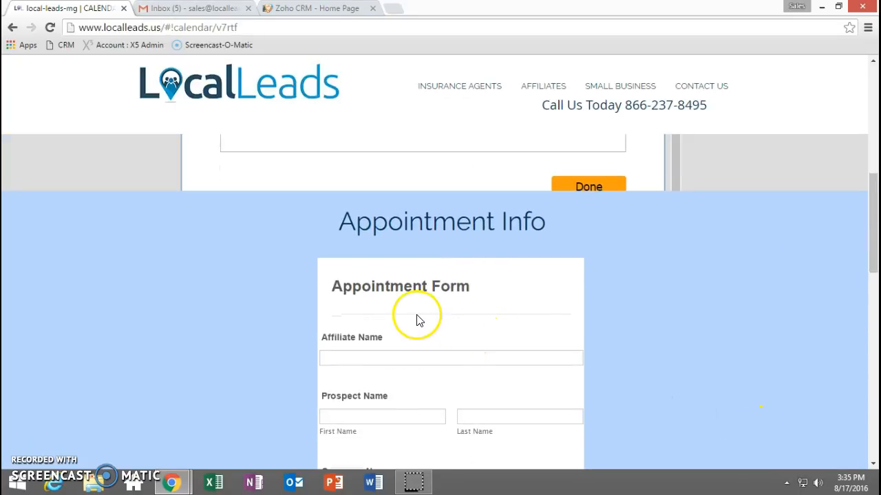
pyautogui.moveTo(382, 311)
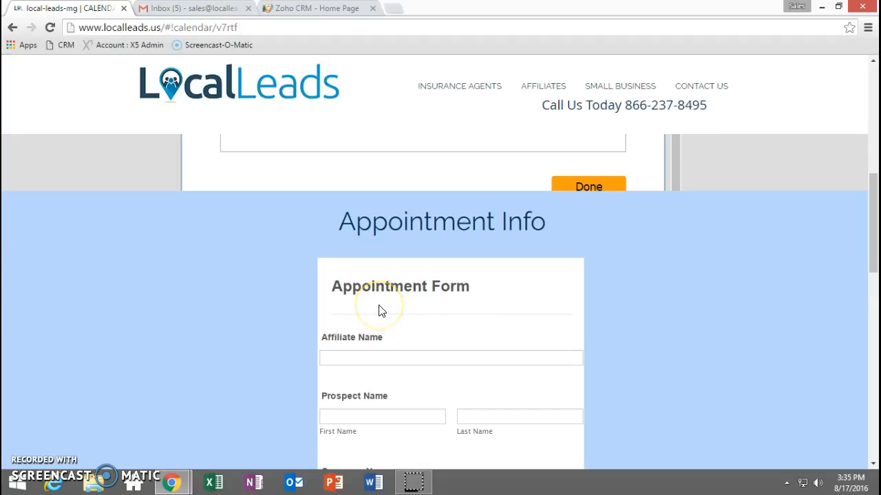
pyautogui.scroll(-3)
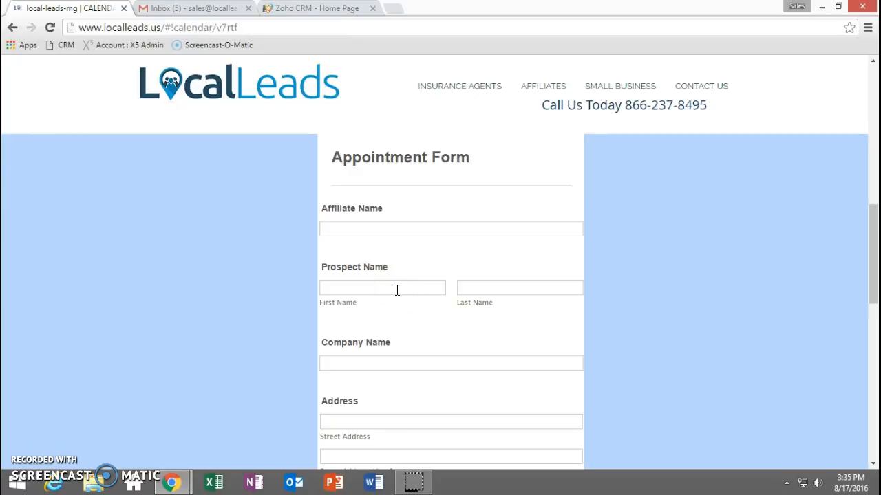
pyautogui.moveTo(402, 289)
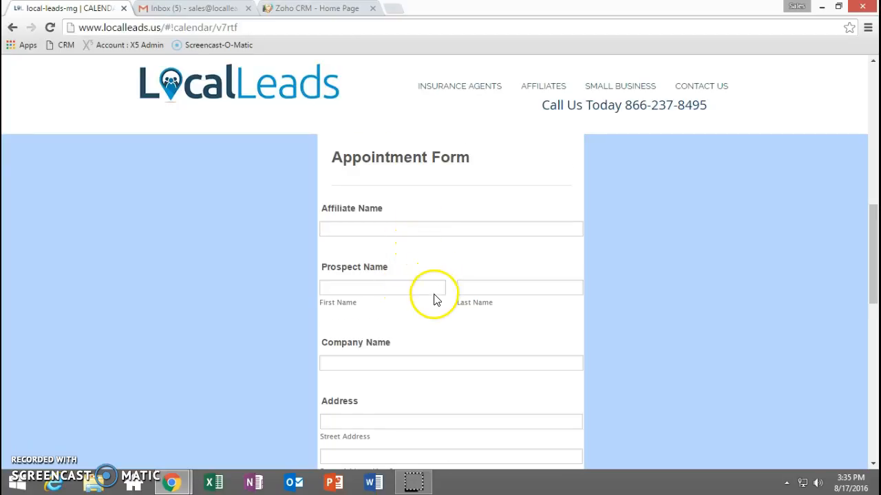
pyautogui.scroll(-3)
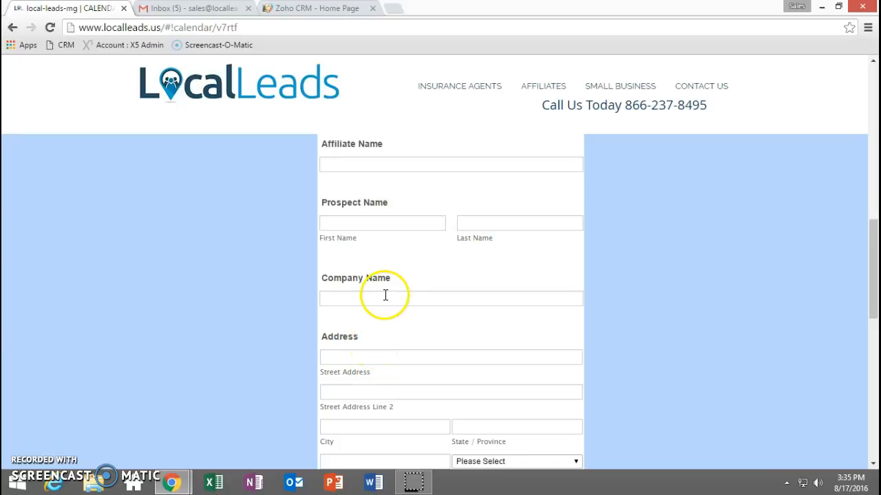
pyautogui.scroll(-3)
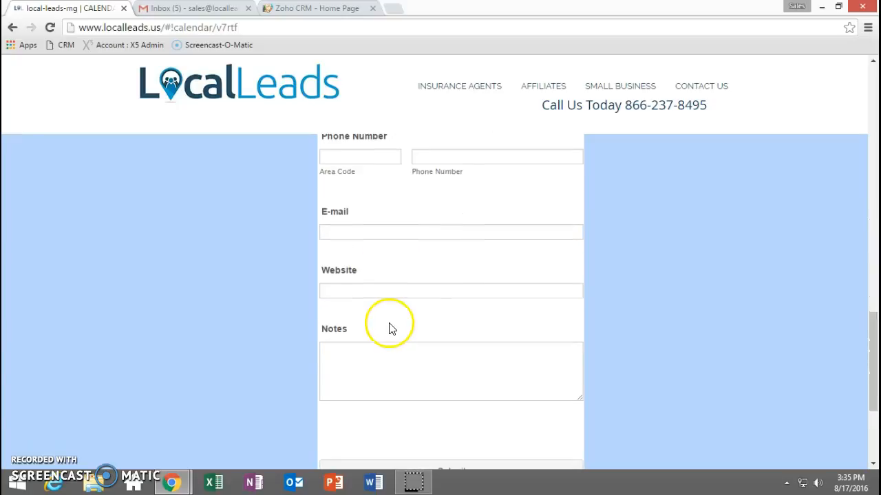
pyautogui.scroll(3)
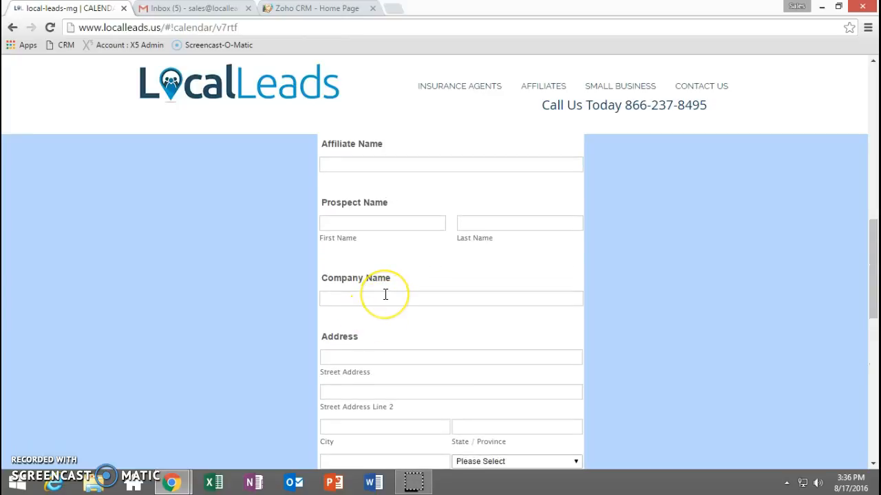
pyautogui.scroll(3)
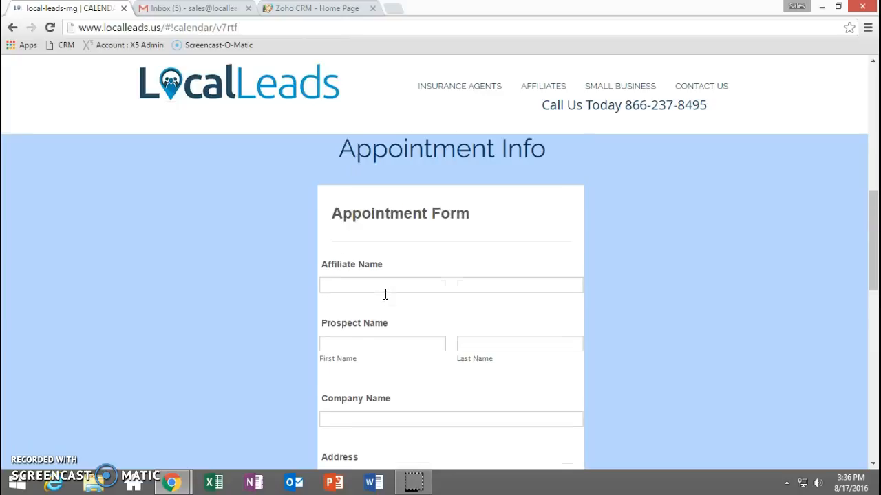
pyautogui.click(451, 285)
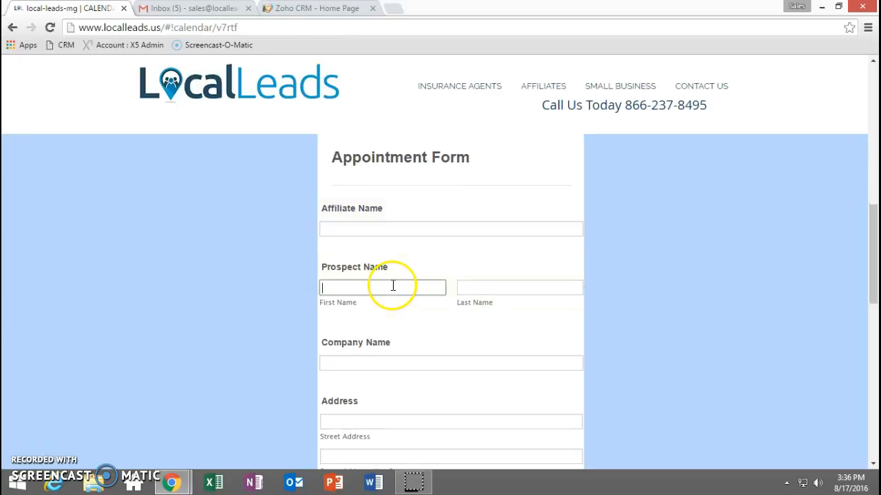
pyautogui.scroll(-3)
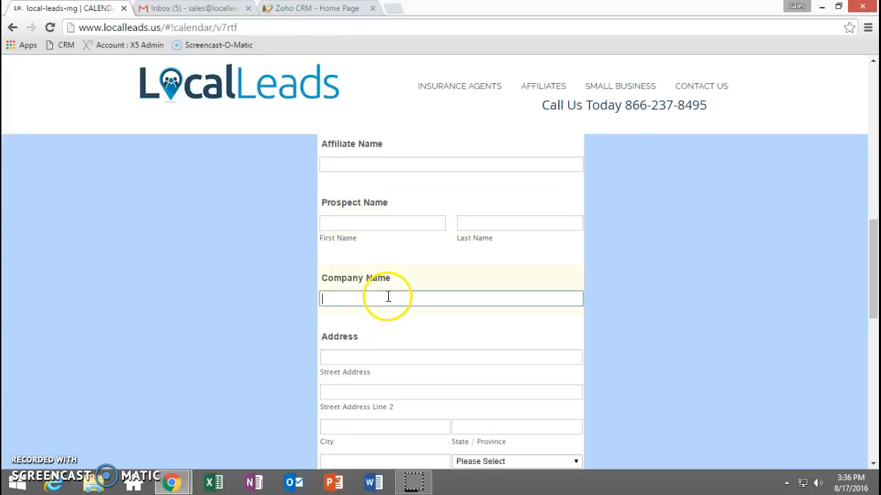
pyautogui.scroll(-3)
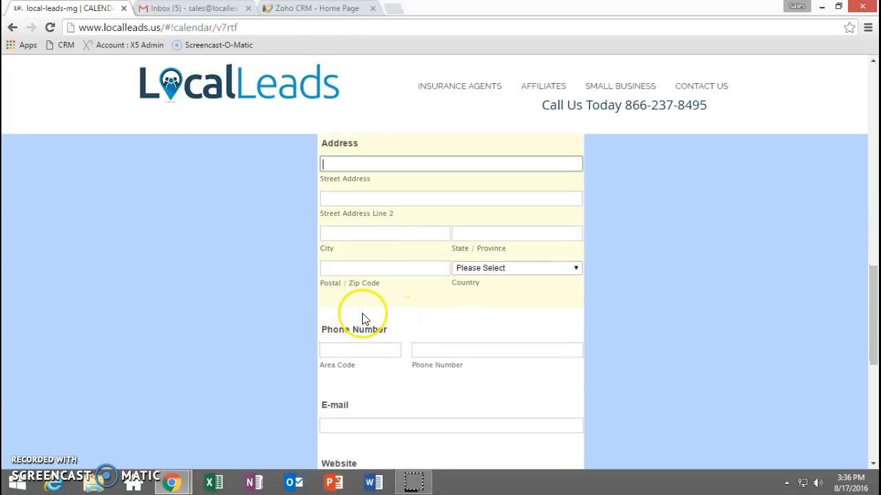
pyautogui.click(495, 350)
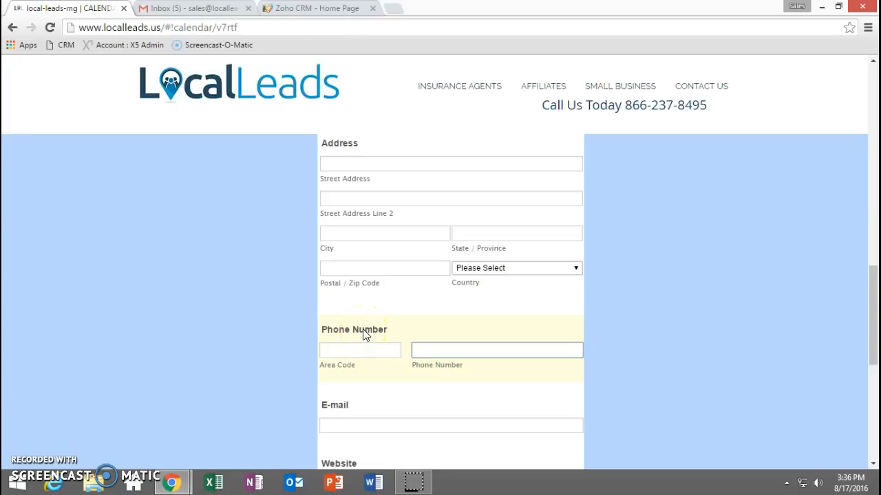
pyautogui.click(495, 351)
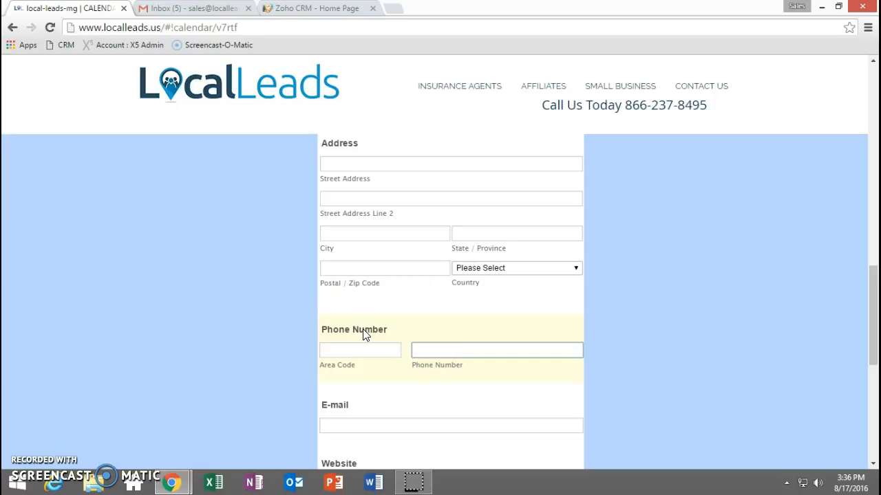
pyautogui.click(496, 351)
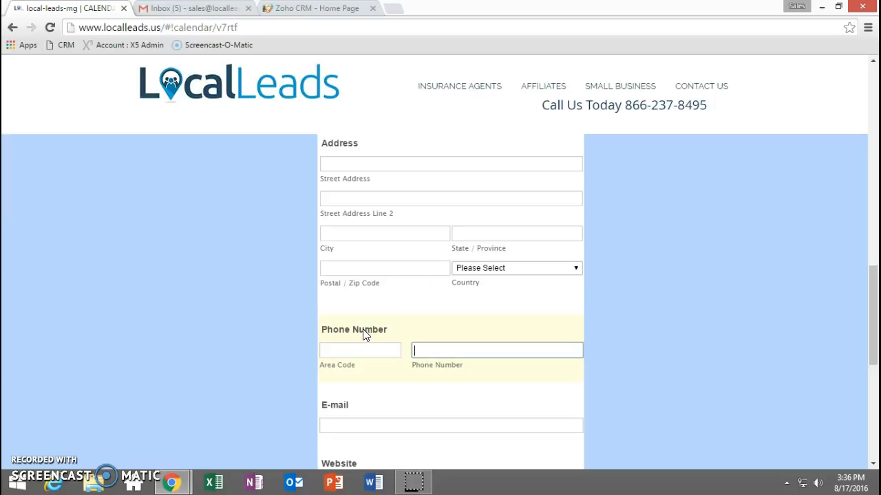
pyautogui.scroll(-3)
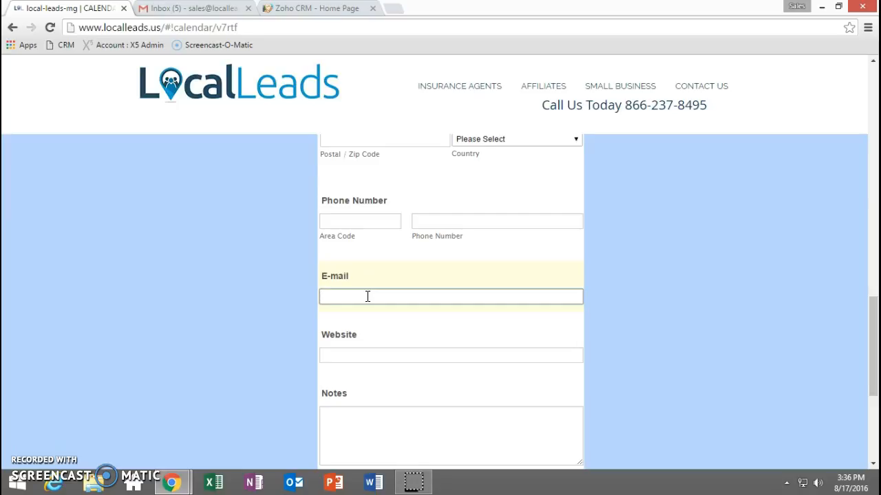
pyautogui.moveTo(631, 225)
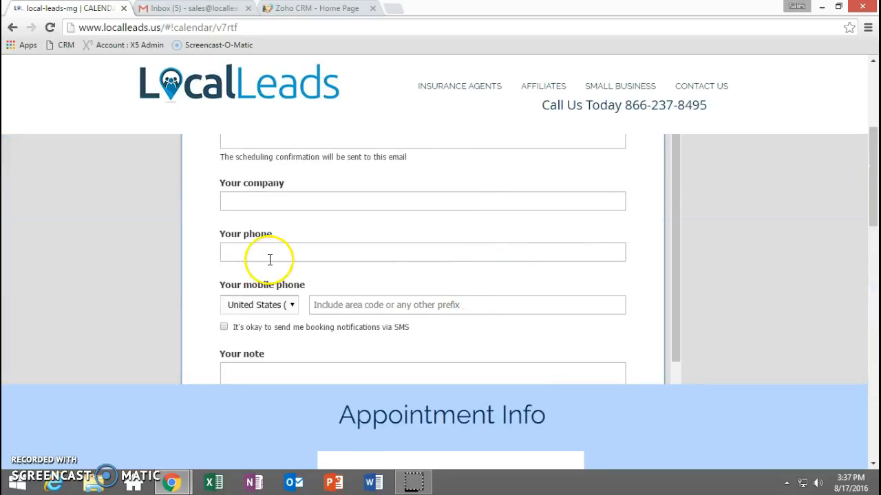
pyautogui.scroll(3)
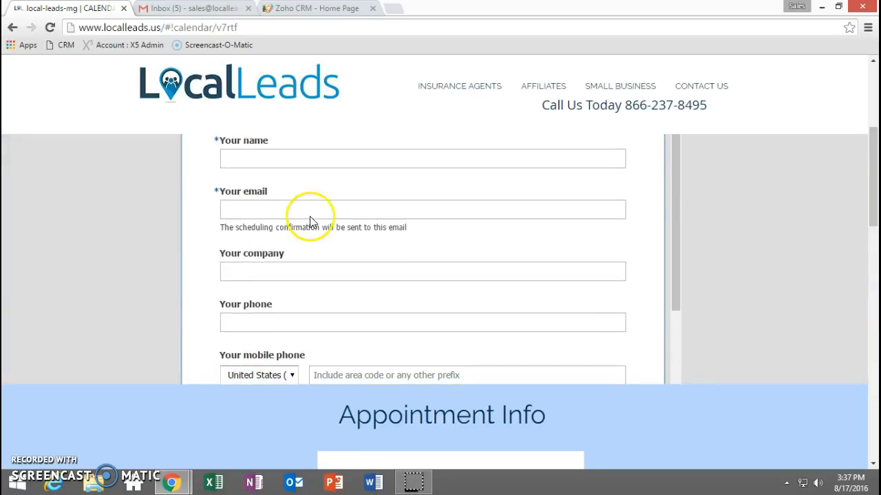
pyautogui.scroll(-3)
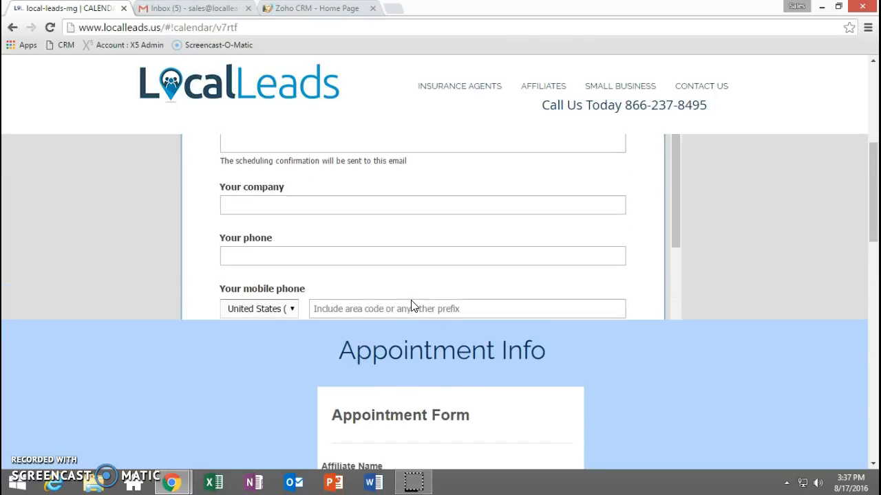
pyautogui.scroll(3)
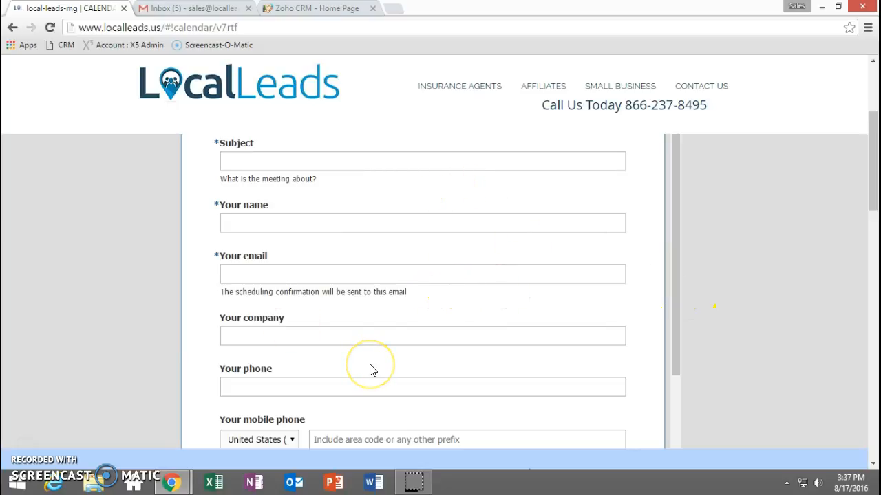
pyautogui.moveTo(391, 171)
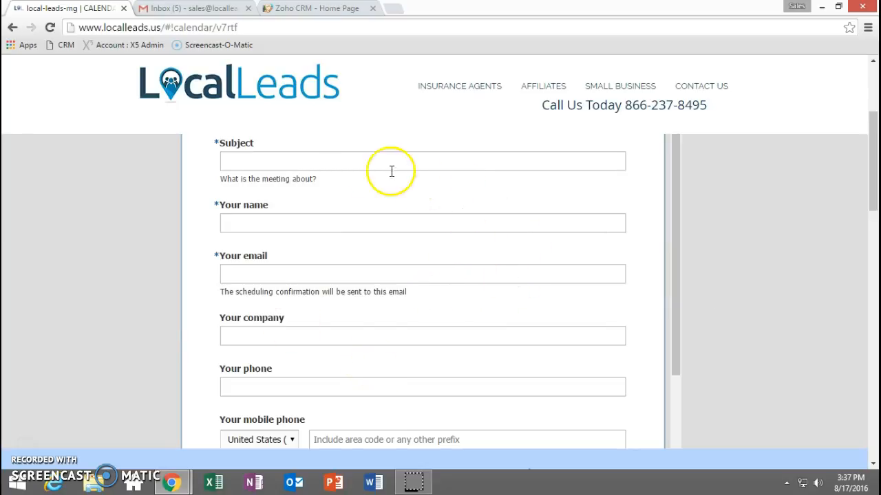
pyautogui.scroll(-3)
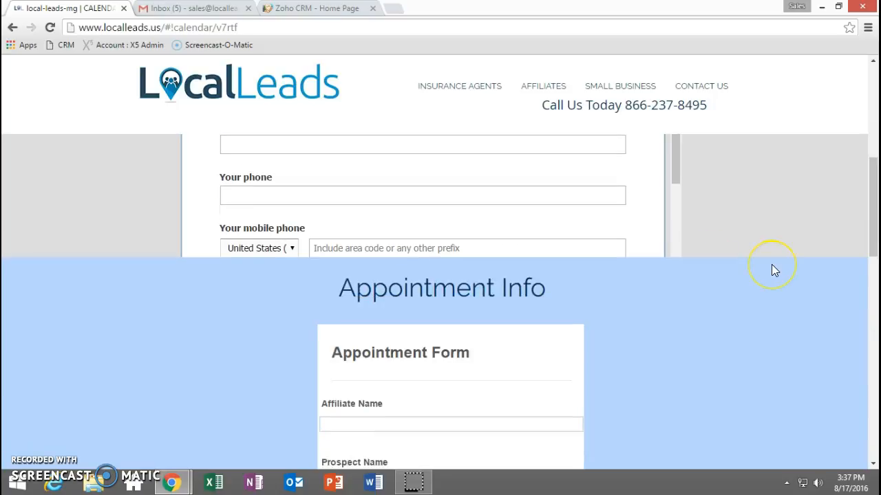
pyautogui.scroll(-3)
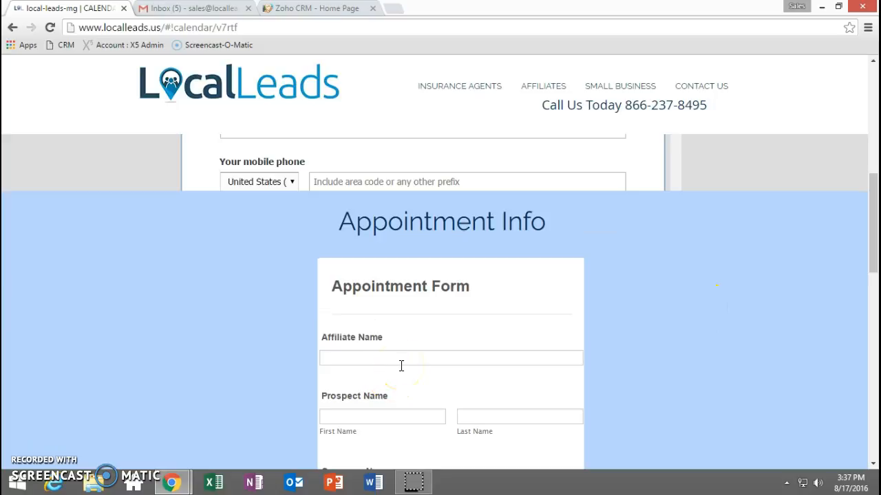
pyautogui.scroll(-3)
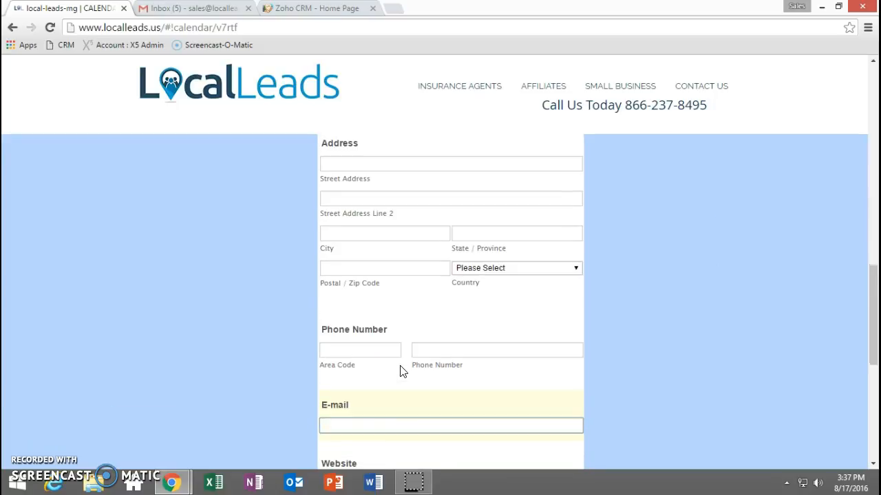
pyautogui.scroll(-3)
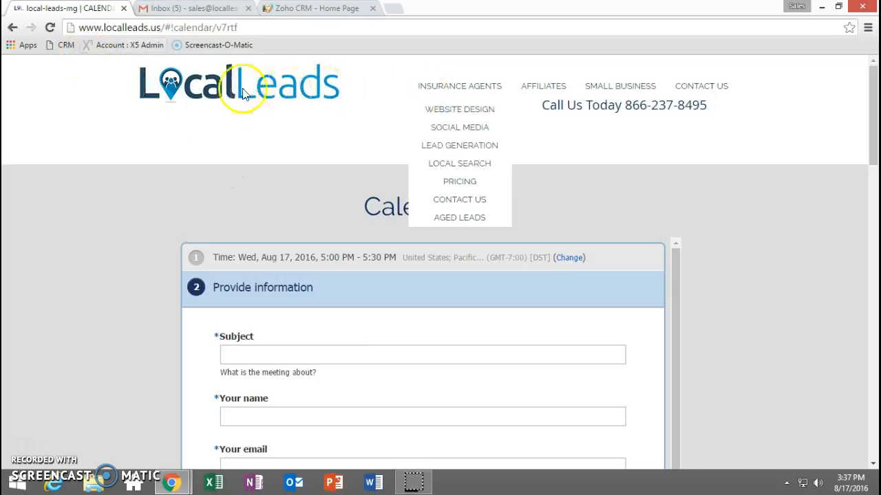
pyautogui.moveTo(185, 292)
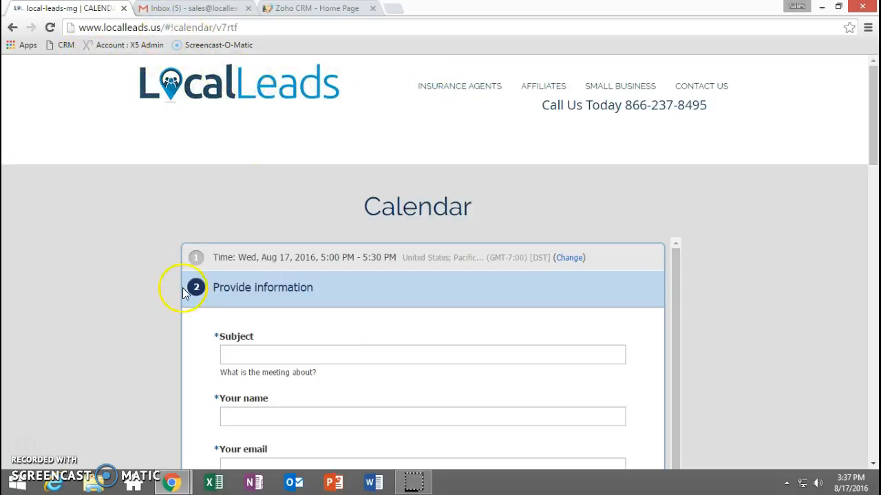